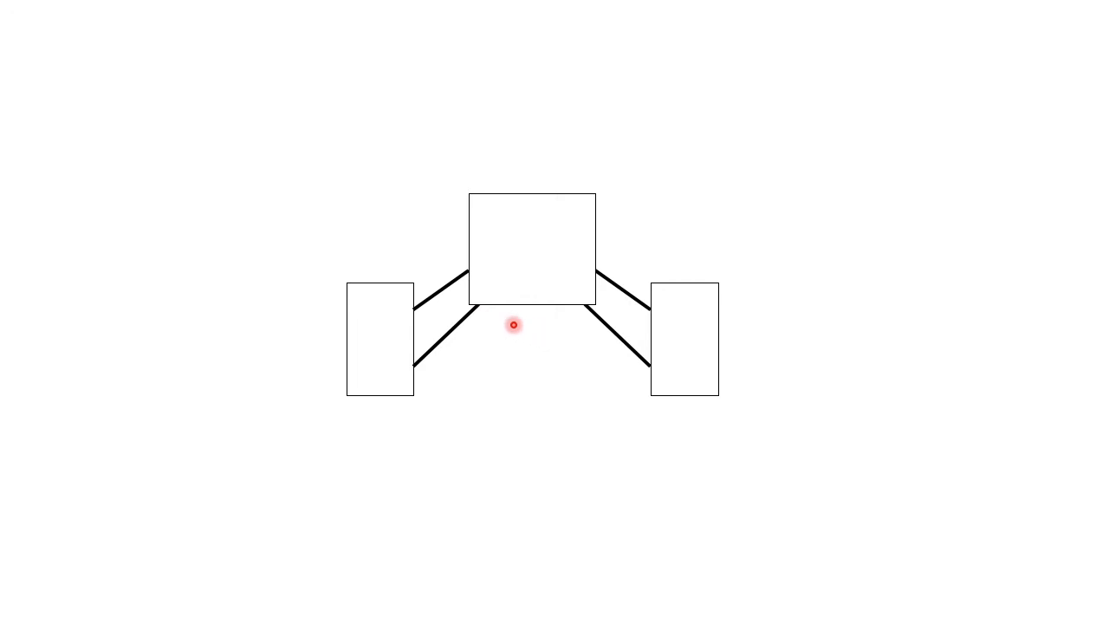
mouse_move(524, 269)
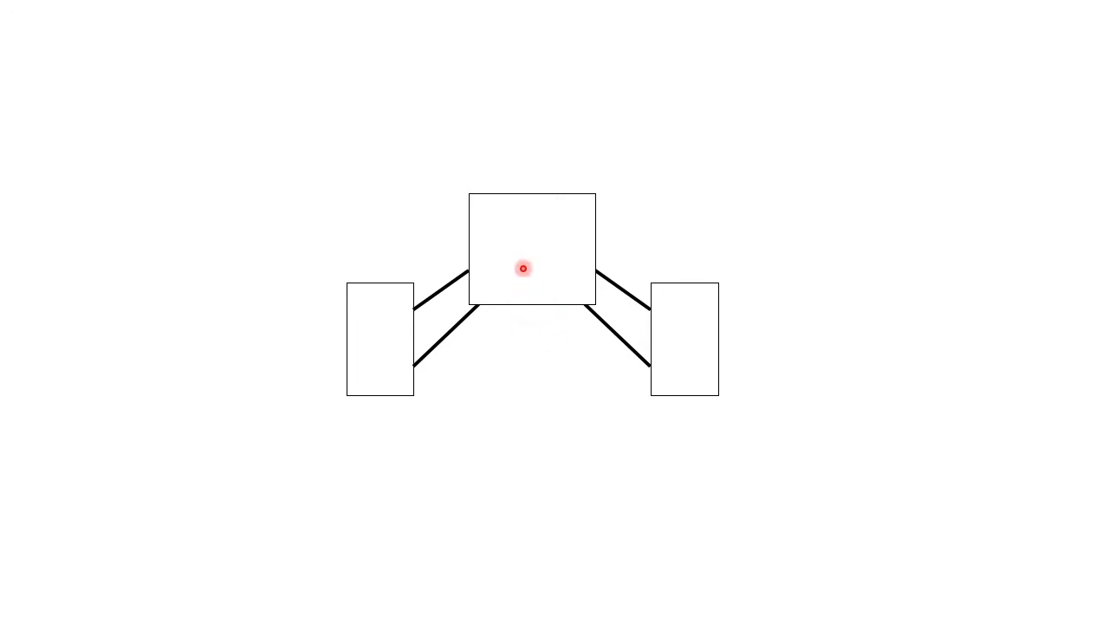
mouse_move(526, 331)
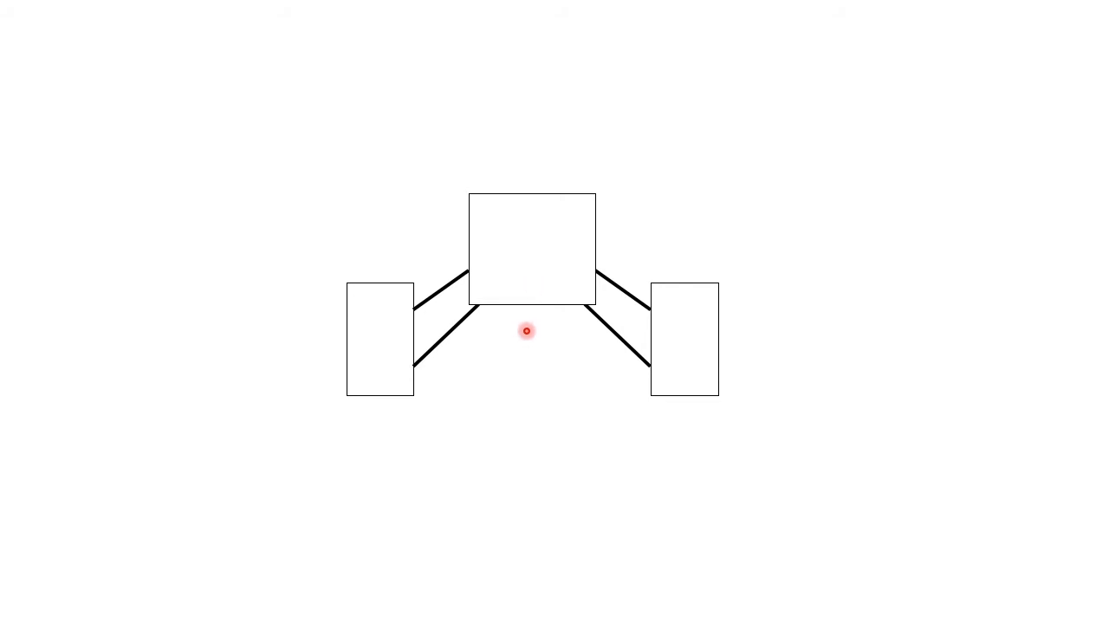
mouse_move(518, 273)
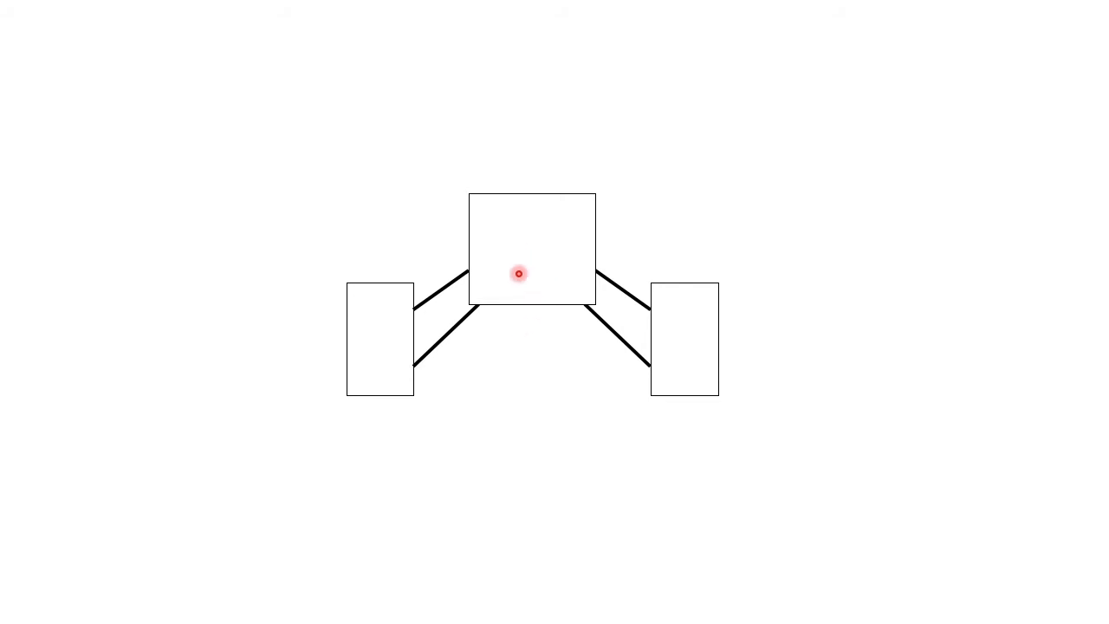
mouse_move(534, 281)
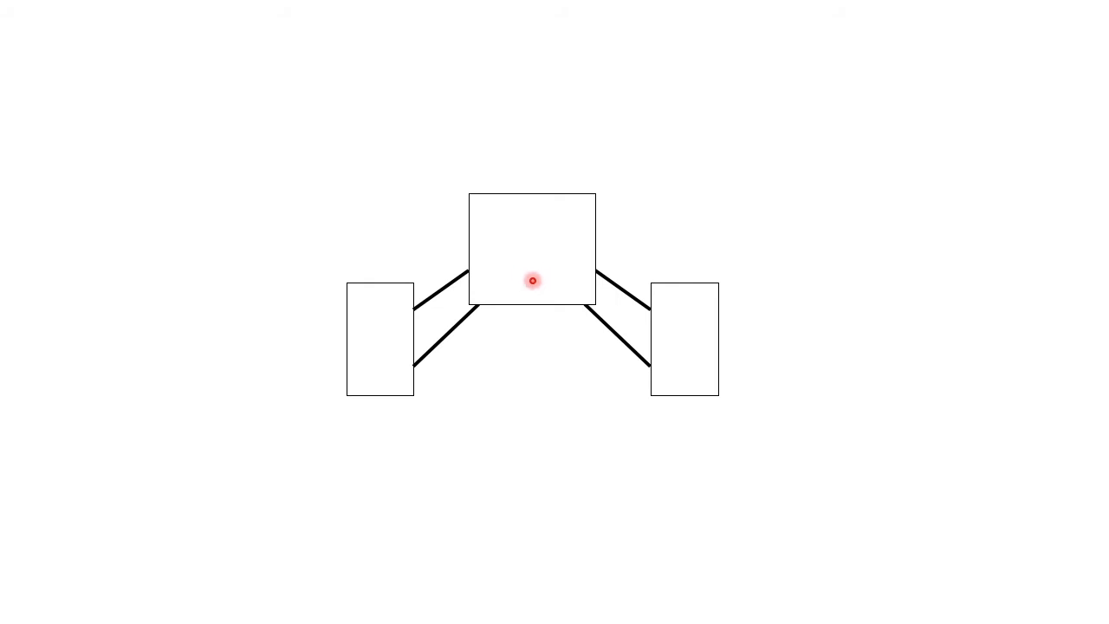
mouse_move(517, 357)
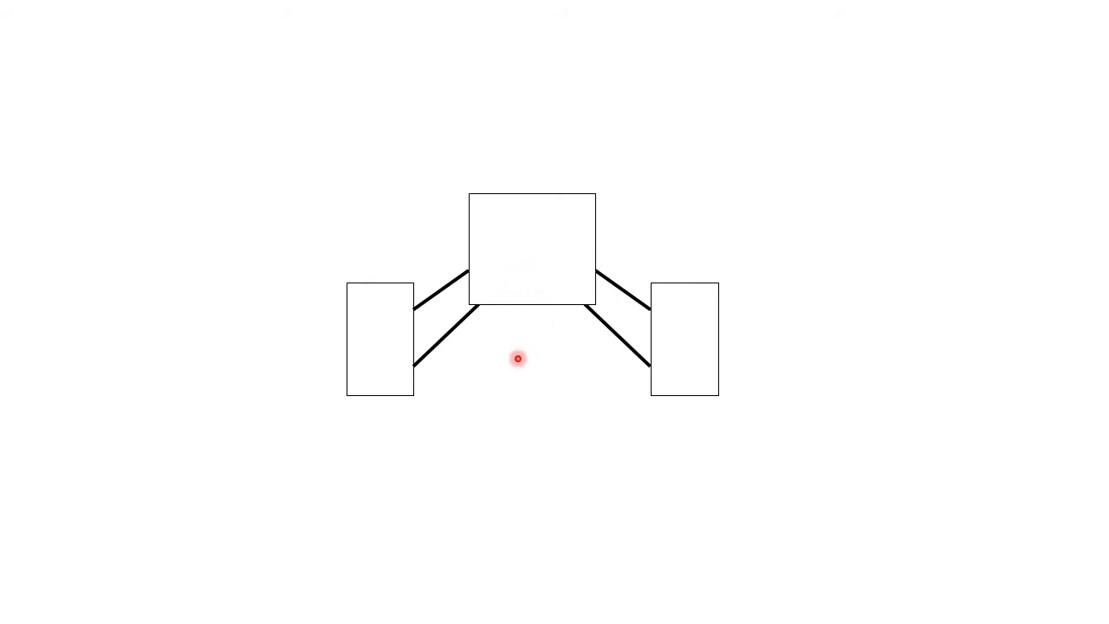
mouse_move(492, 333)
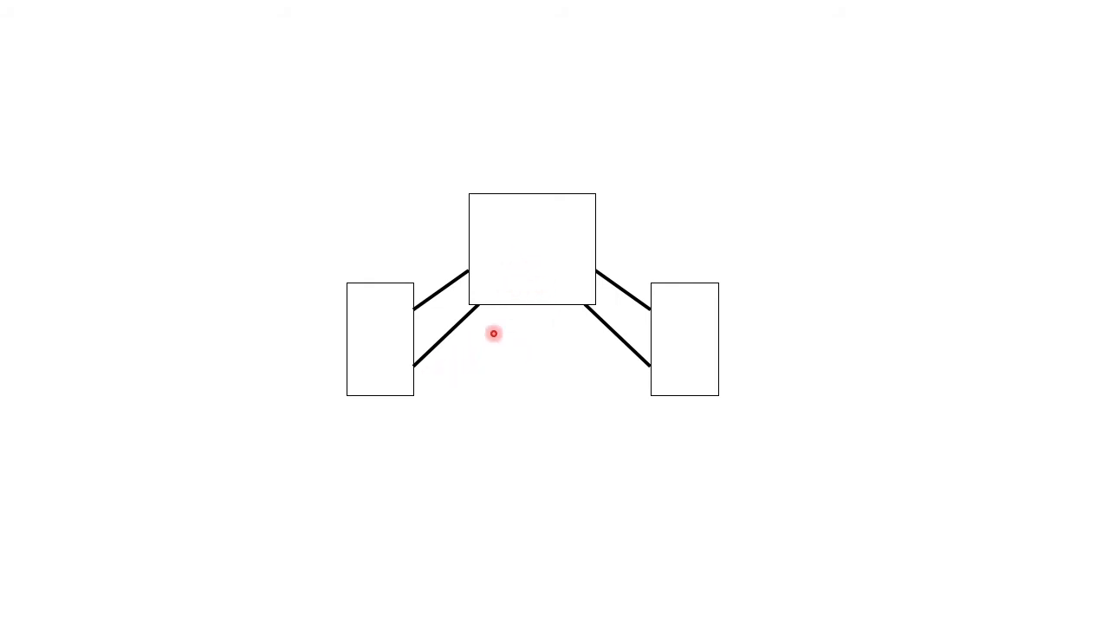
mouse_move(485, 399)
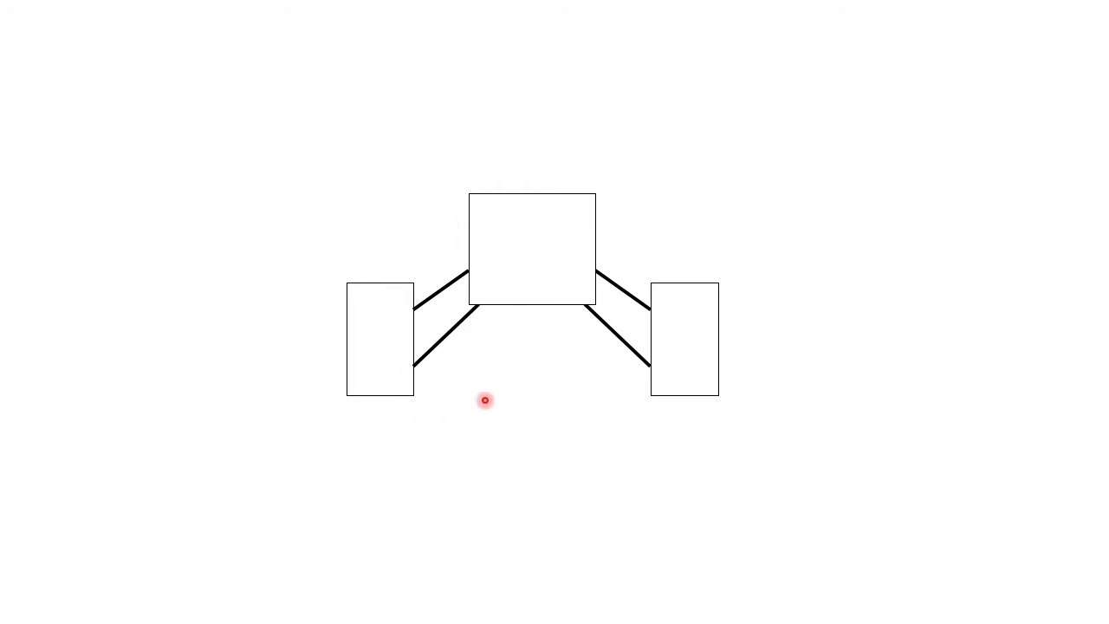
mouse_move(440, 383)
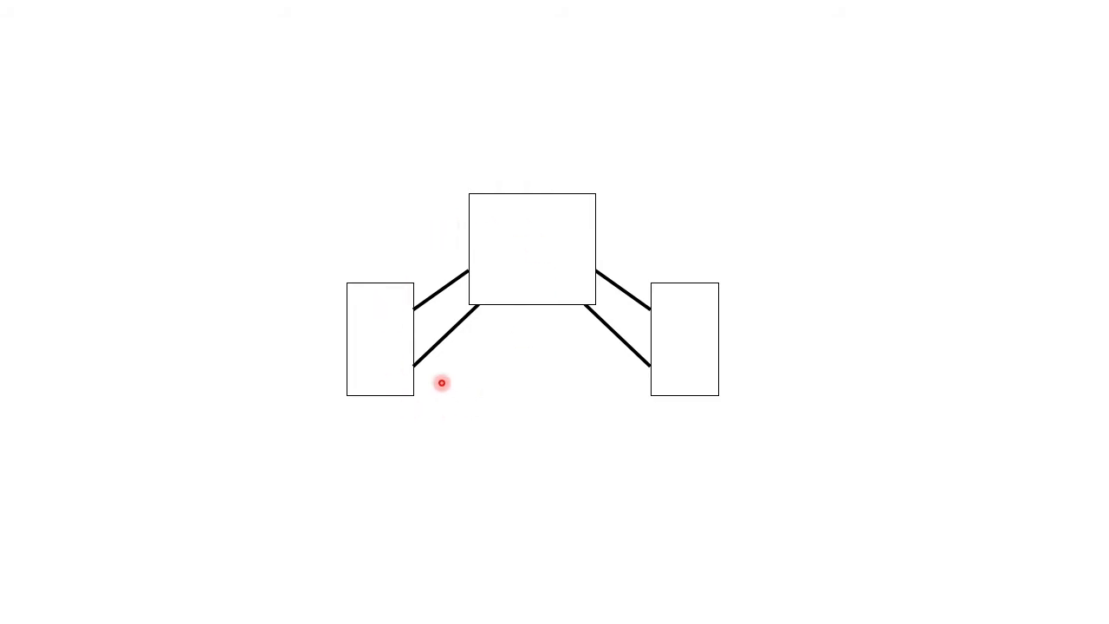
mouse_move(395, 334)
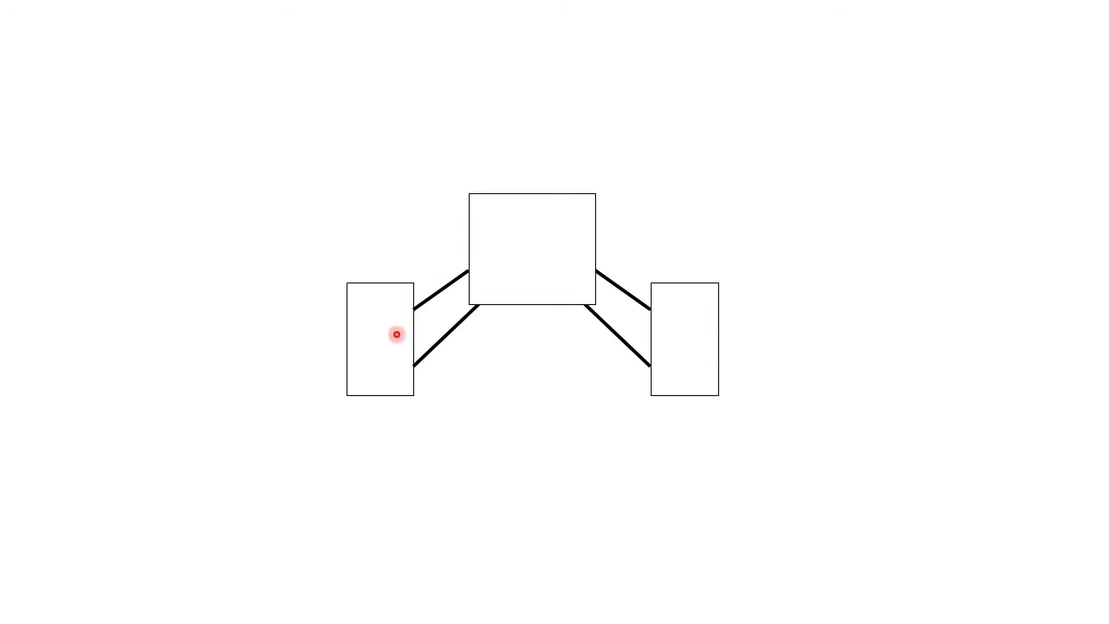
mouse_move(674, 329)
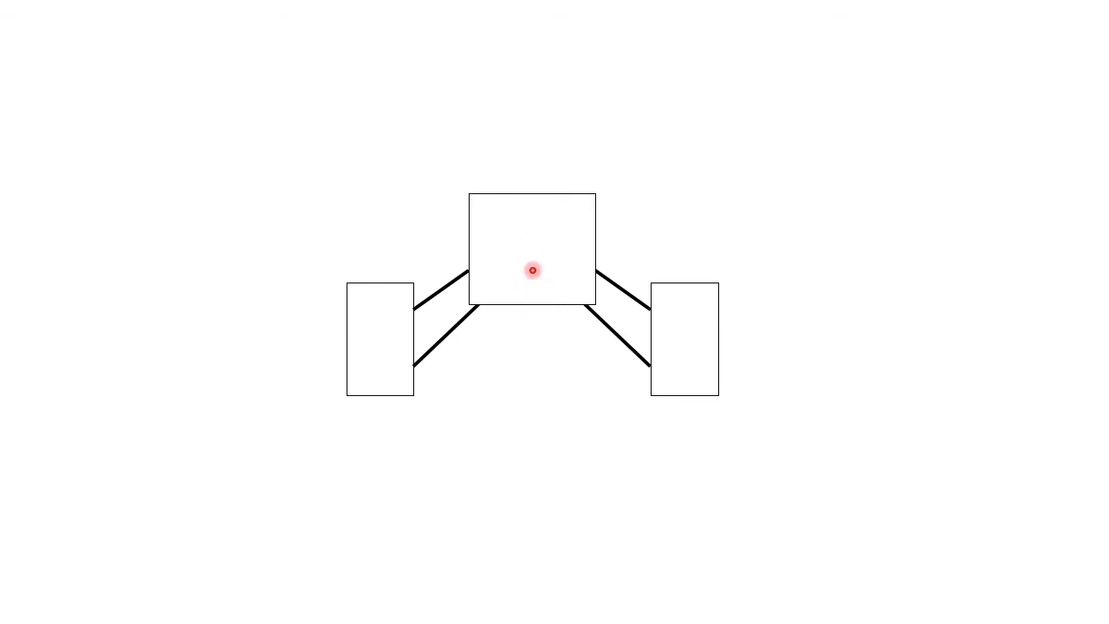
mouse_move(409, 313)
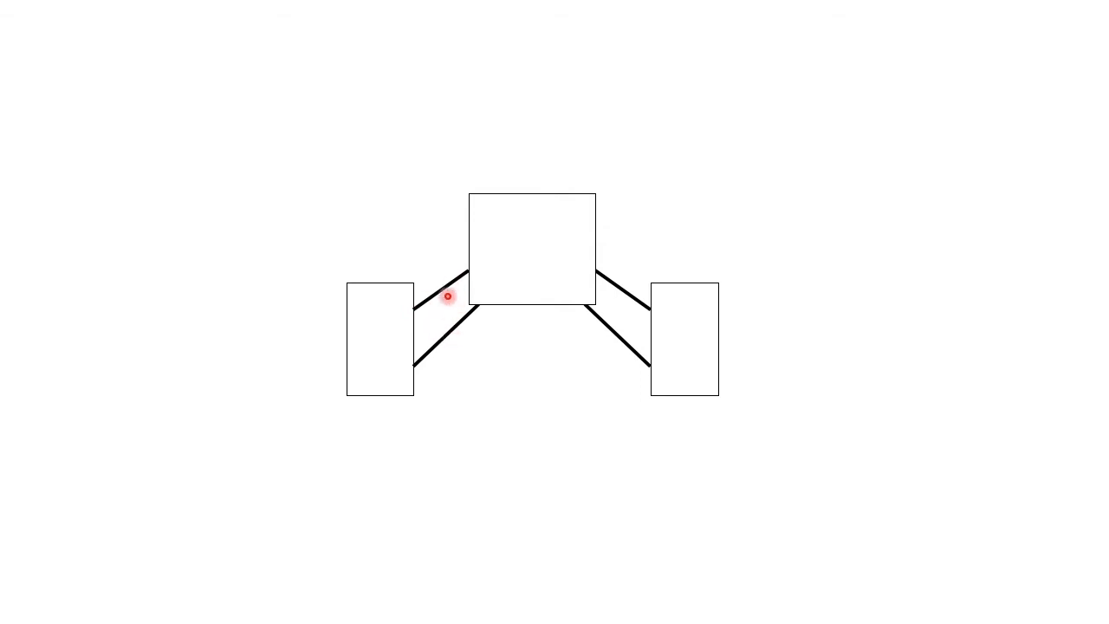
mouse_move(620, 333)
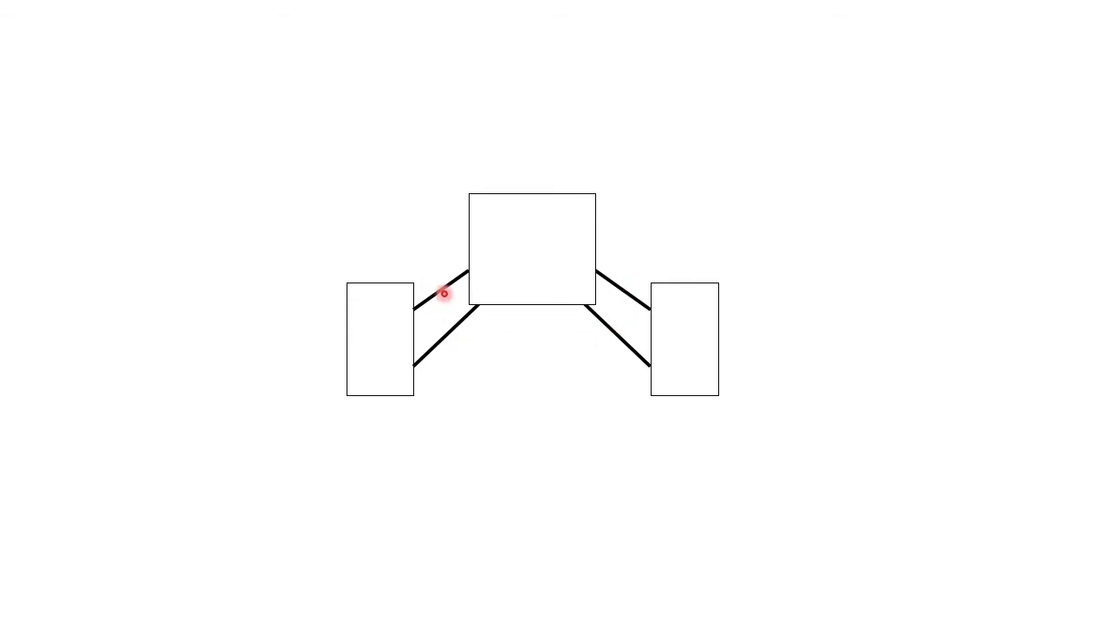
mouse_move(511, 285)
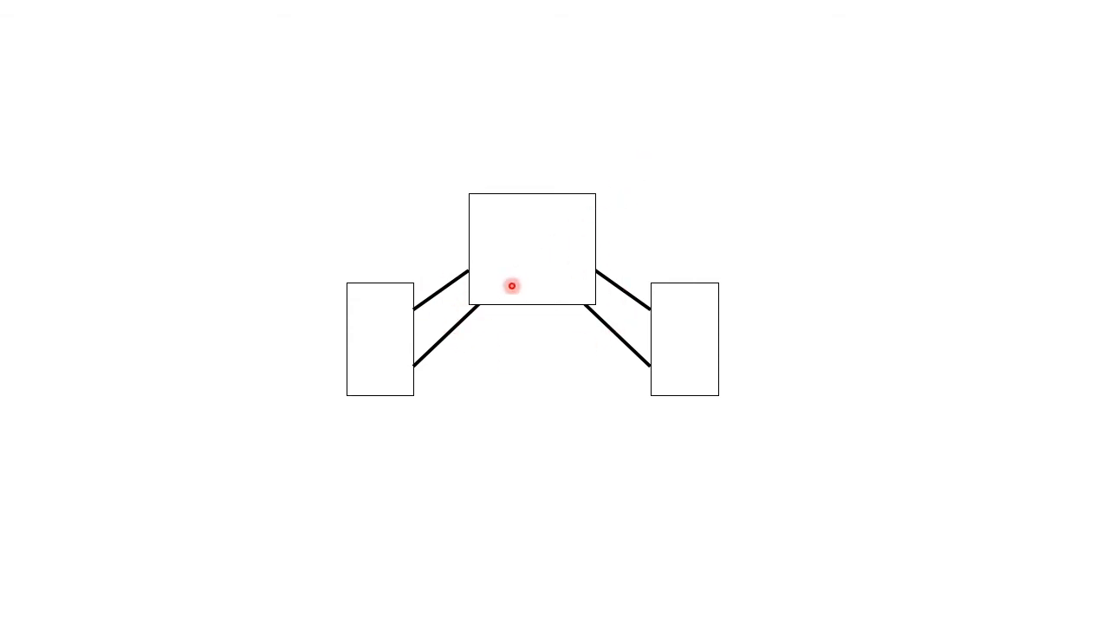
mouse_move(533, 271)
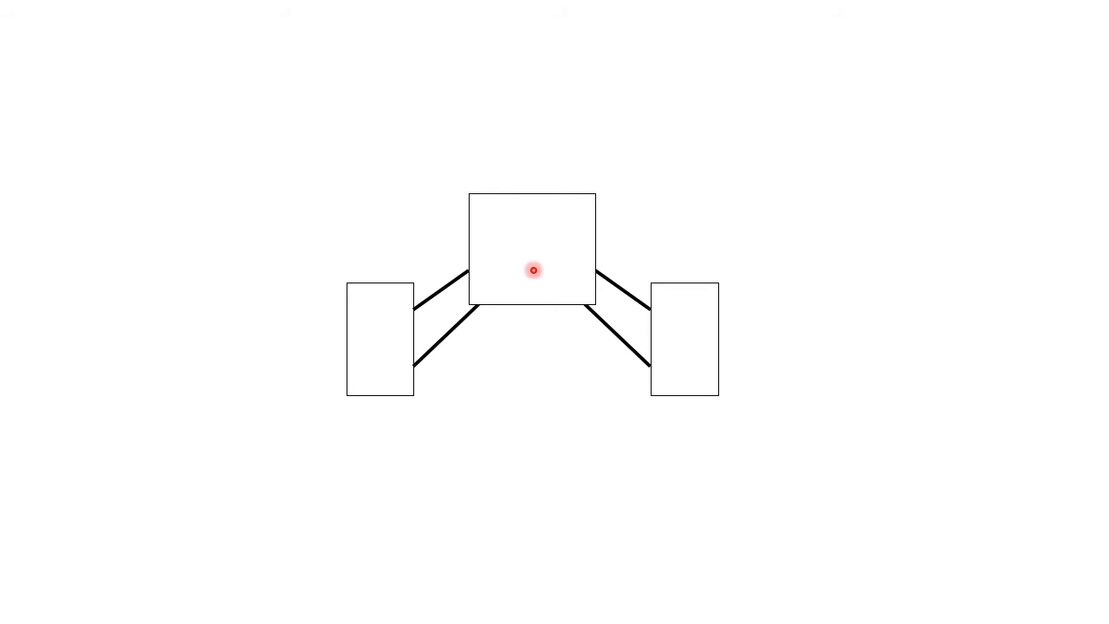
mouse_move(515, 287)
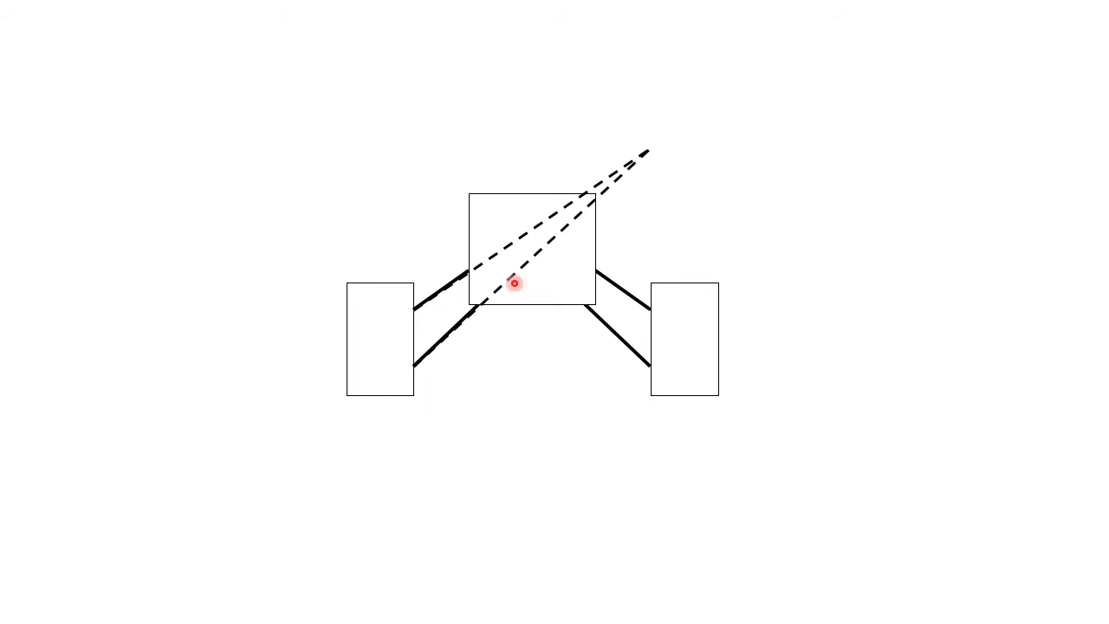
mouse_move(662, 191)
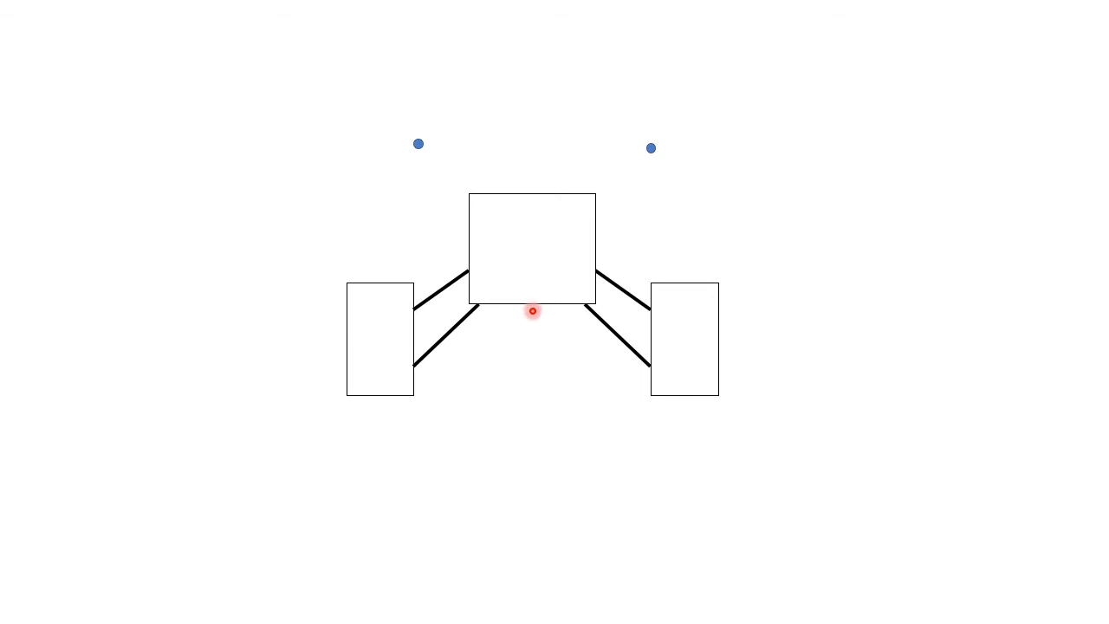
mouse_move(381, 395)
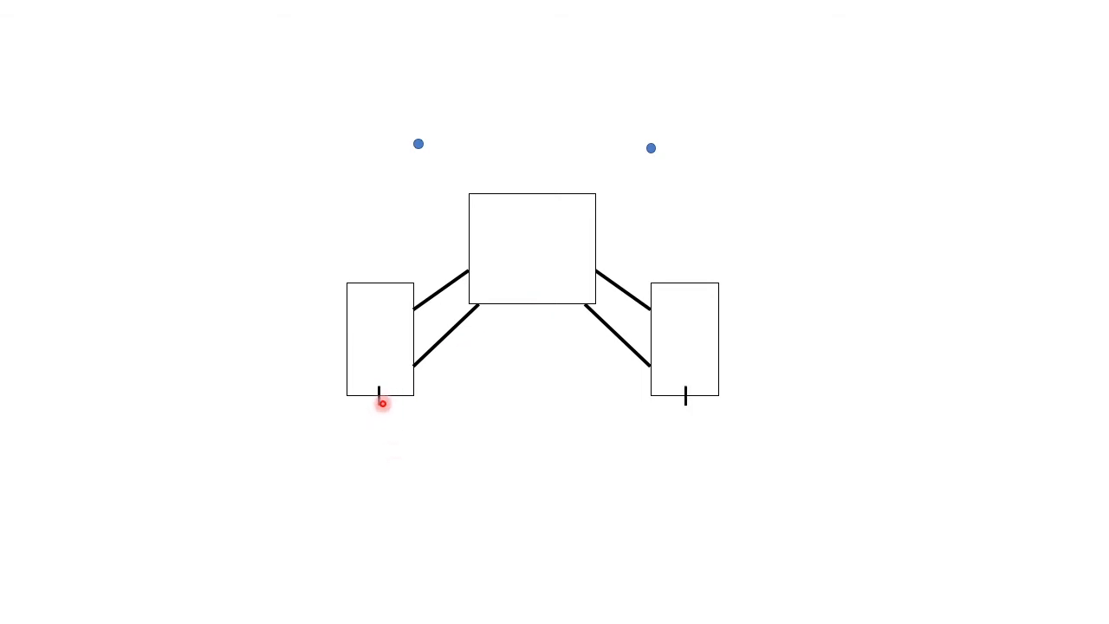
mouse_move(385, 414)
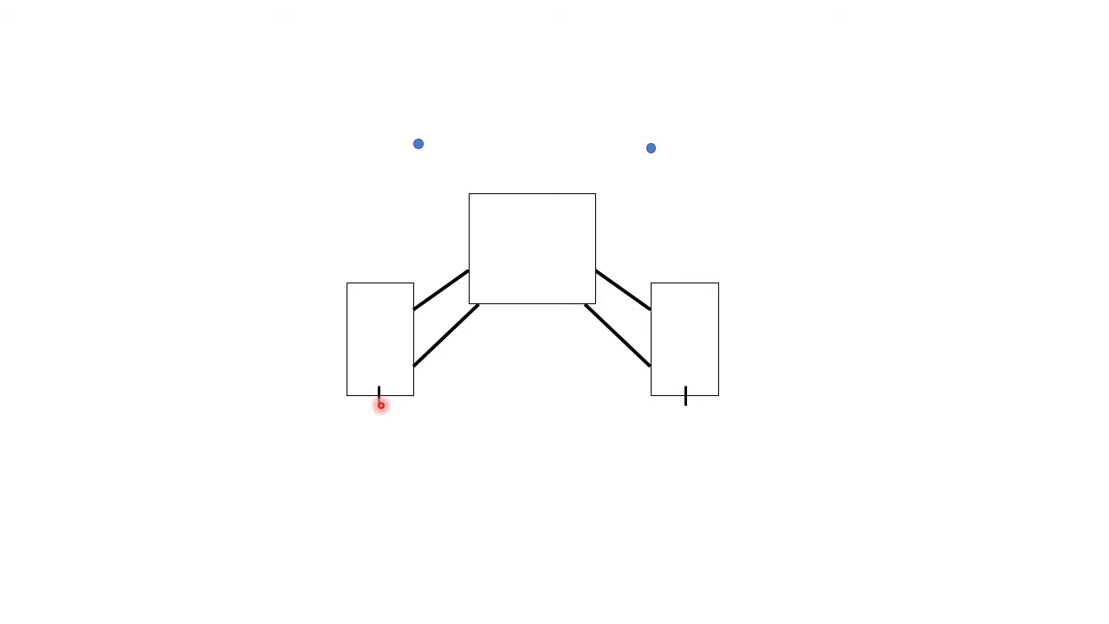
Draw the dashed construction line from the left tyre contact point up to the right instant centre.
left_click_drag(381, 399, 652, 147)
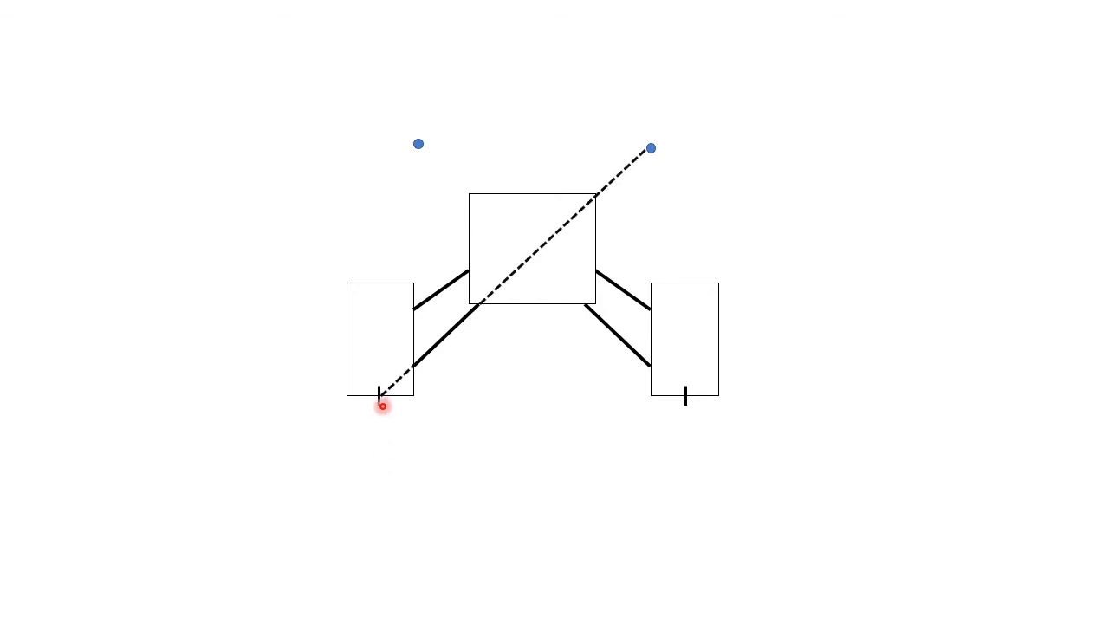
left_click_drag(382, 406, 652, 152)
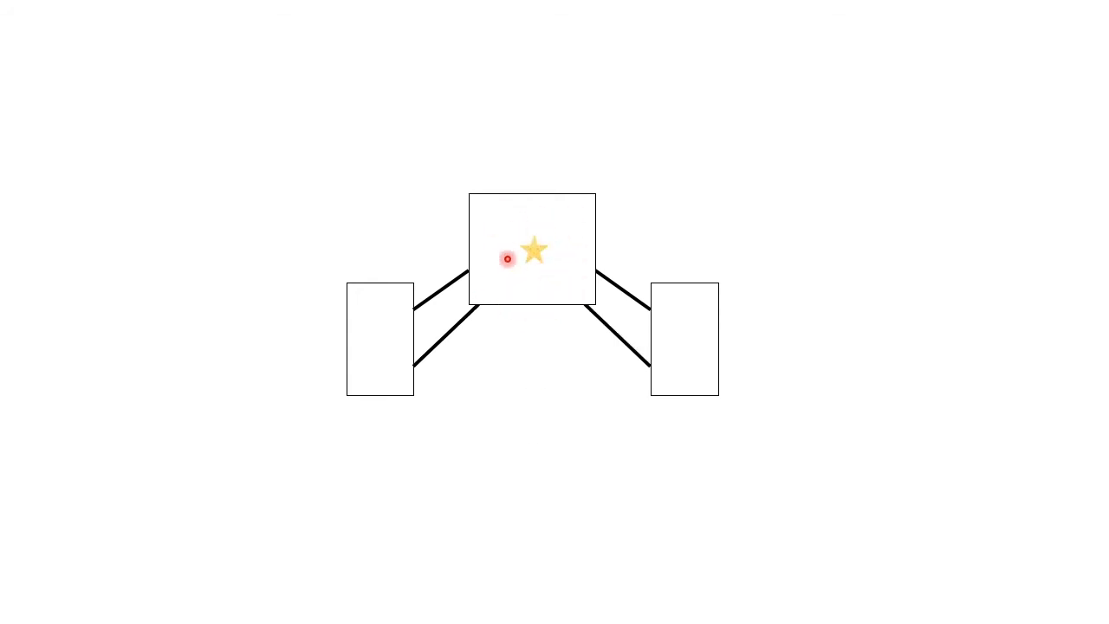
mouse_move(558, 251)
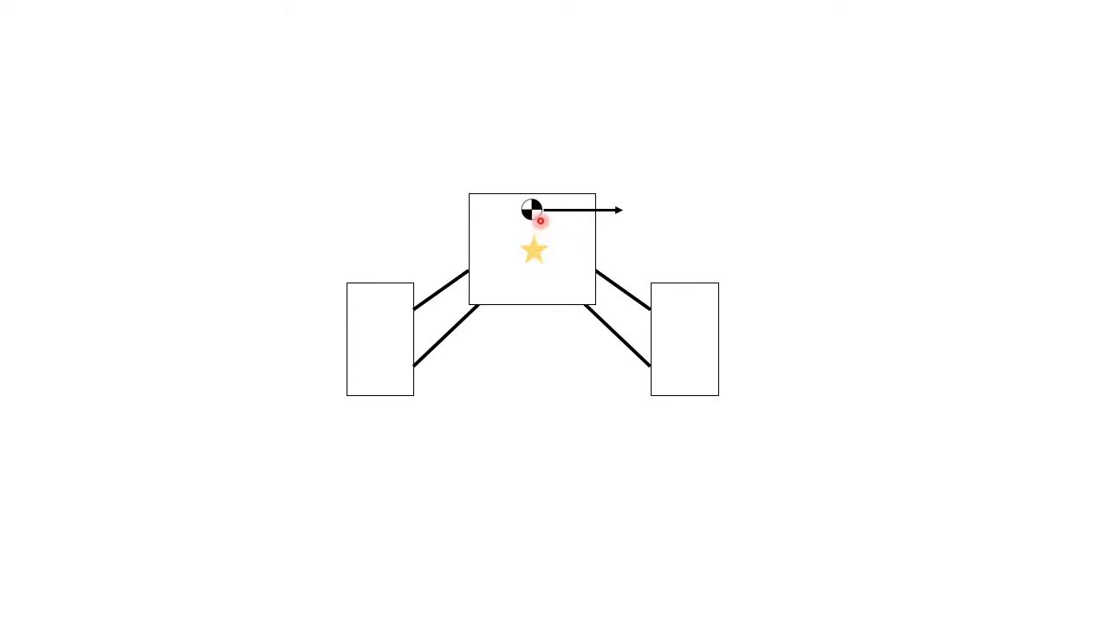
mouse_move(575, 294)
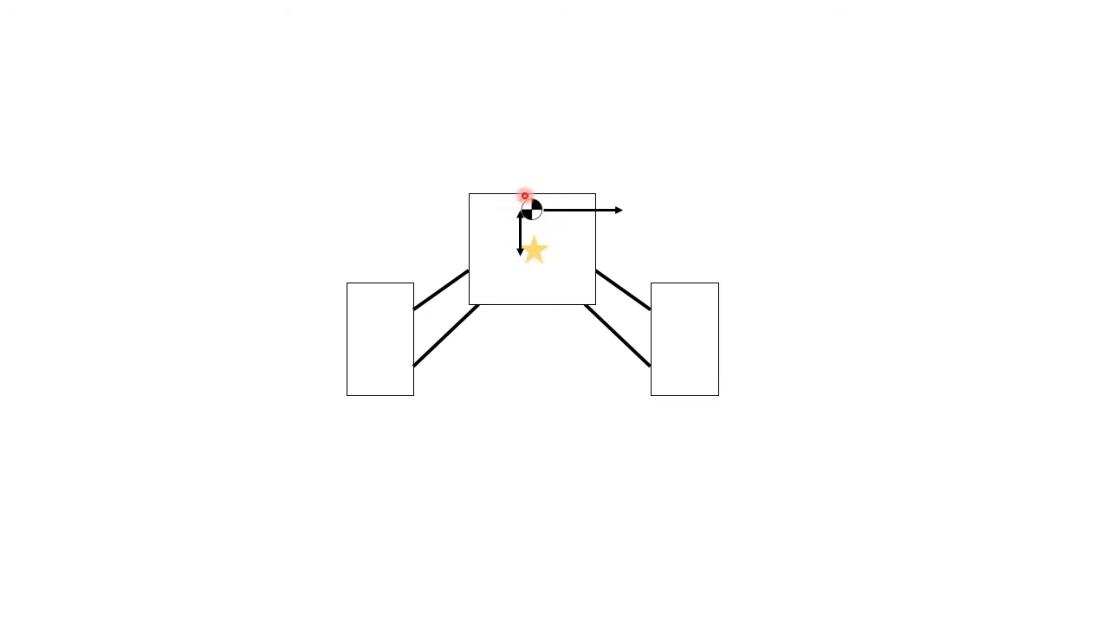
mouse_move(530, 288)
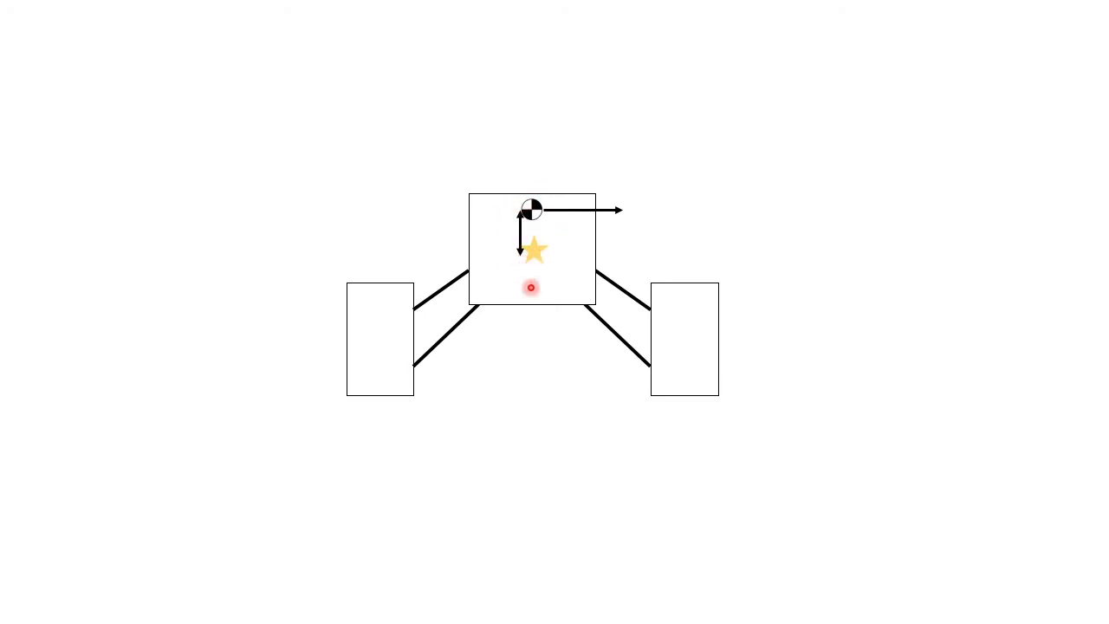
mouse_move(541, 163)
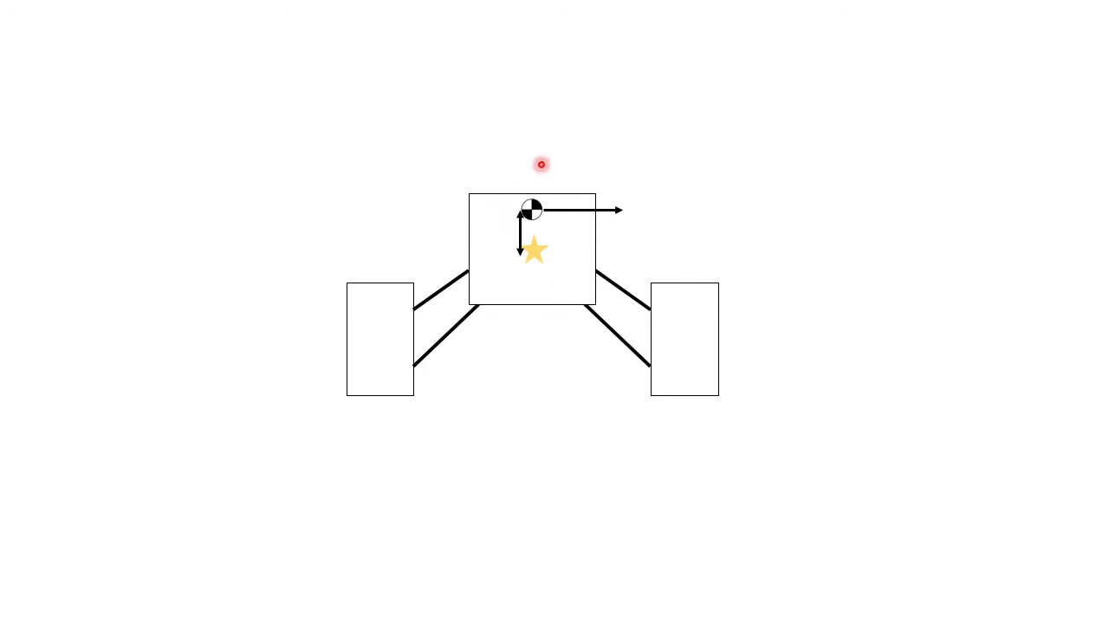
mouse_move(527, 294)
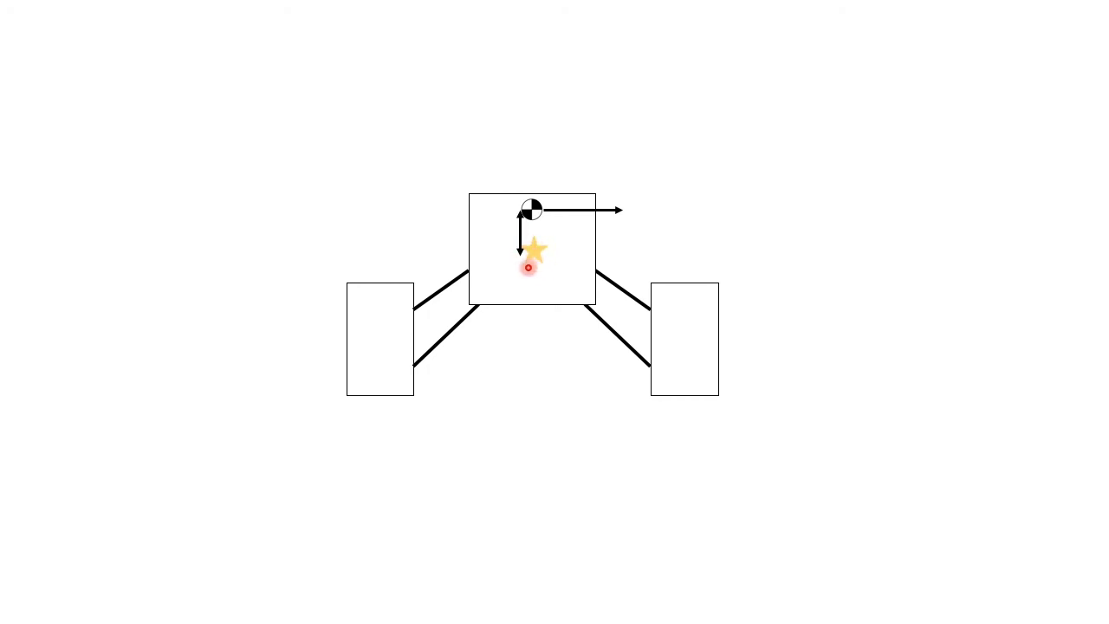
mouse_move(419, 350)
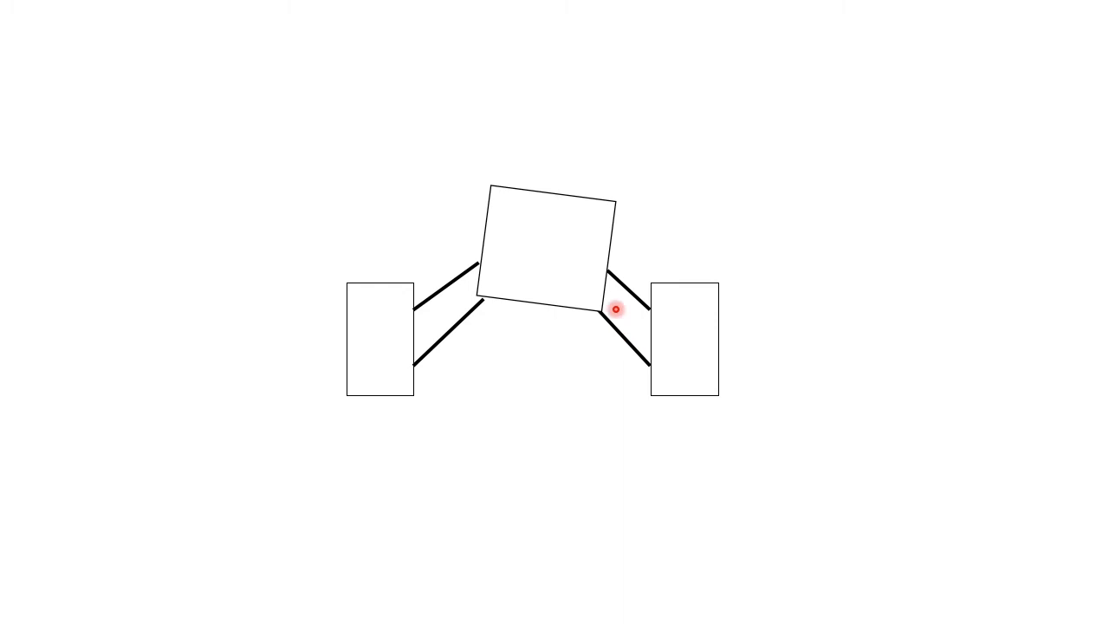
mouse_move(520, 338)
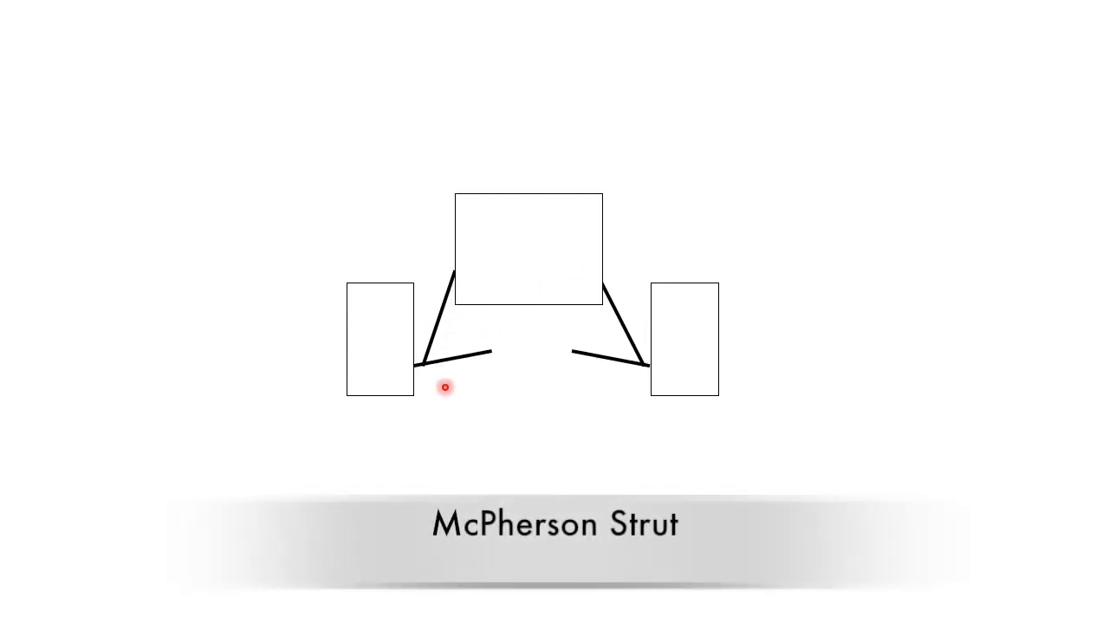
mouse_move(449, 298)
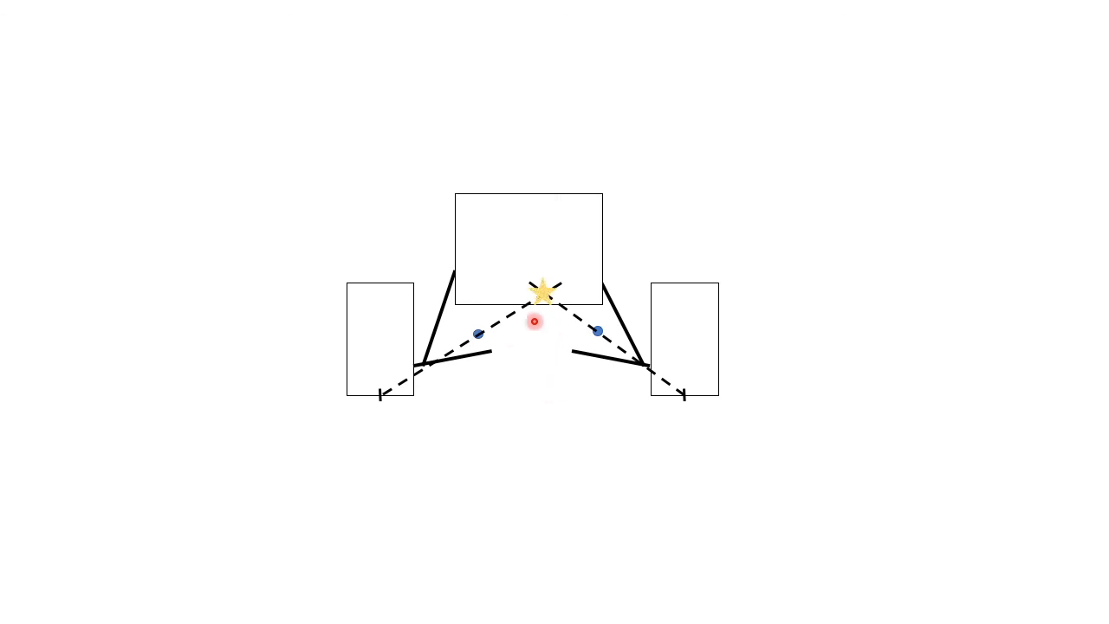
Reveal the McPherson strut's dashed construction lines crossing at the starred roll centre.
left_click_drag(534, 322, 579, 240)
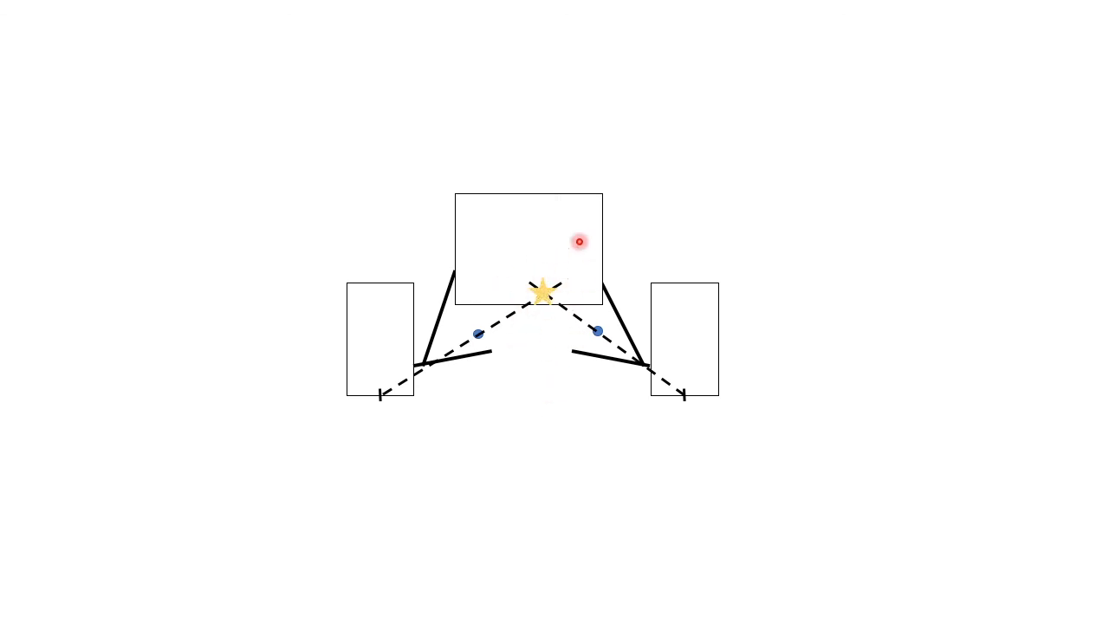